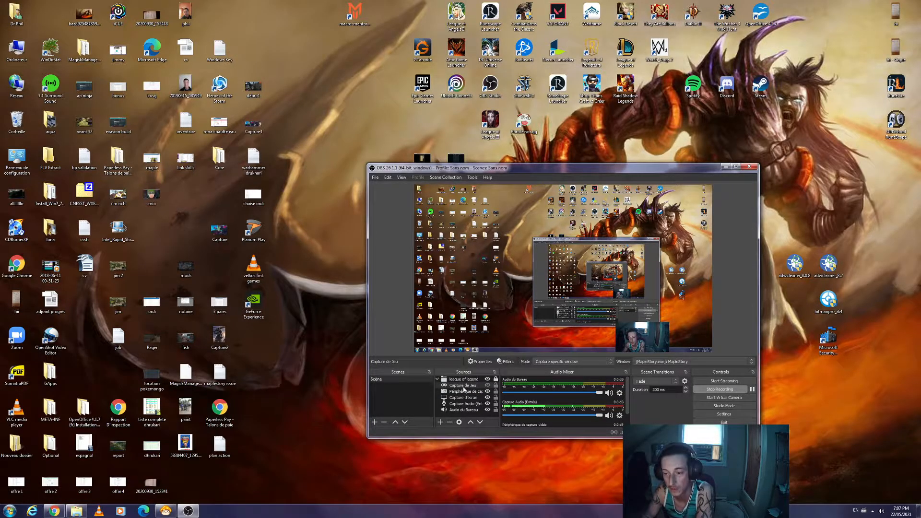
- Target the Capture de Jeu source at the MapleStory window, matching by title, and confirm its properties
right_click(464, 379)
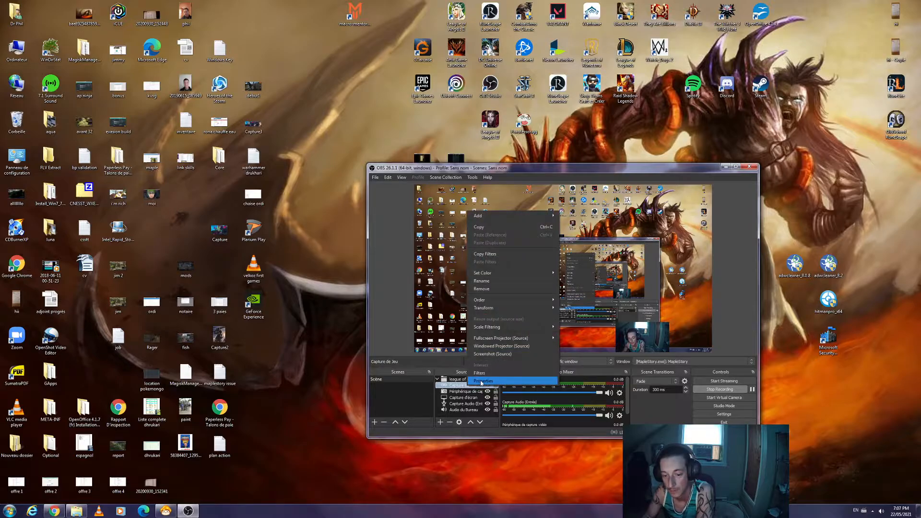
click(482, 381)
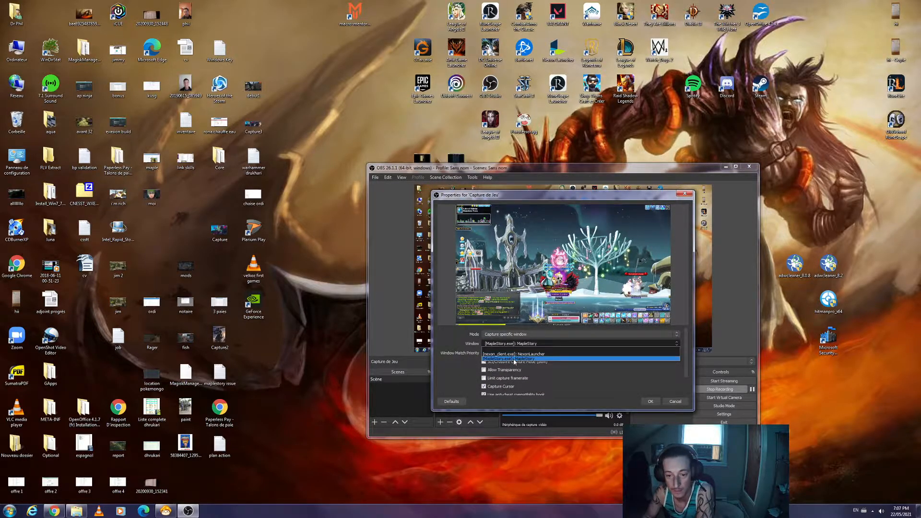
click(511, 359)
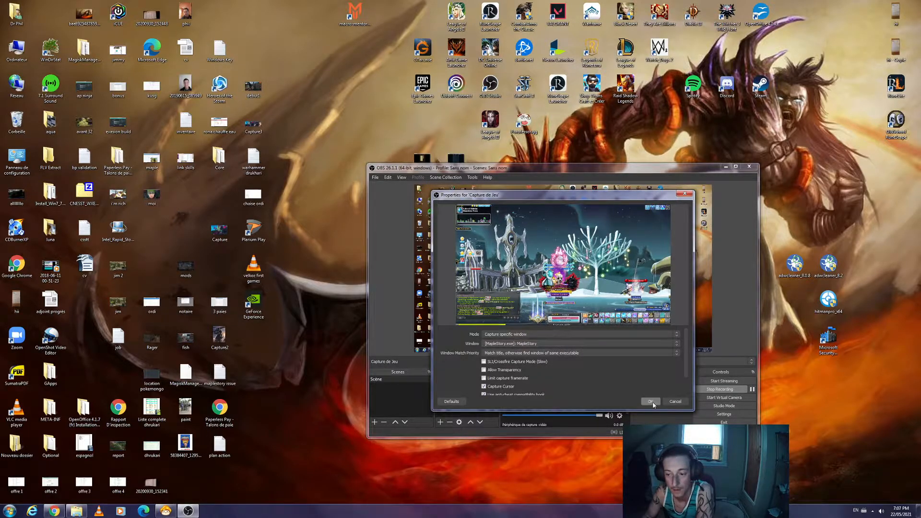
click(651, 401)
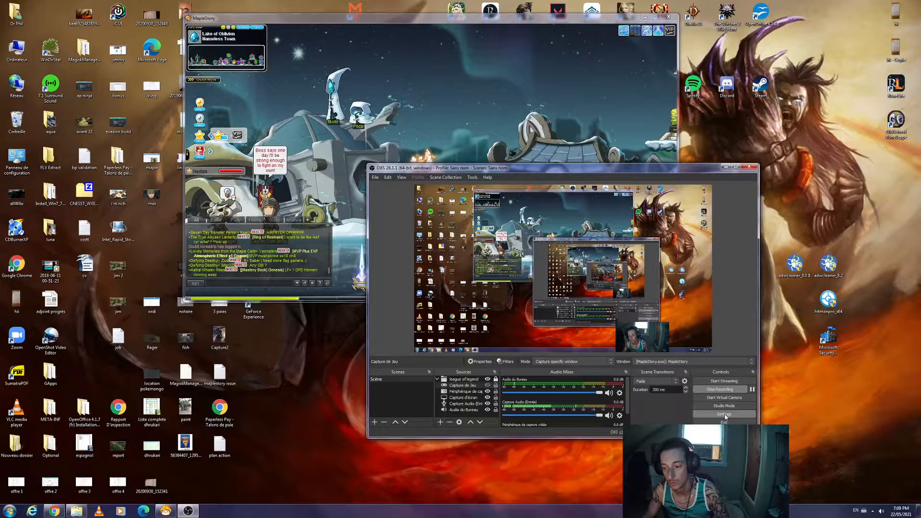
click(723, 413)
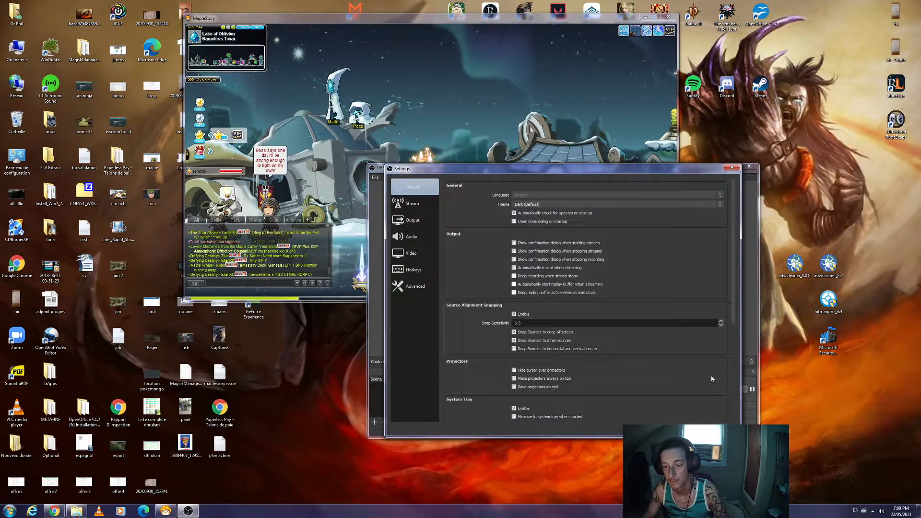
click(411, 254)
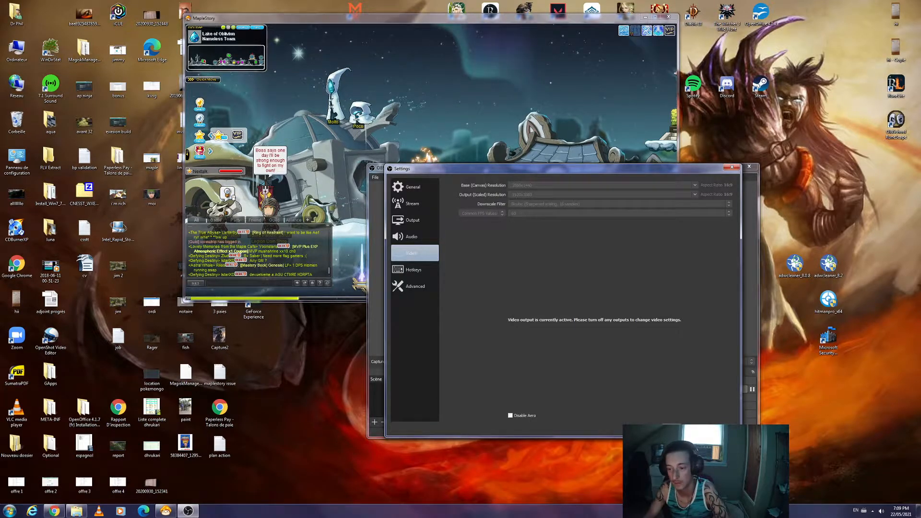
click(731, 167)
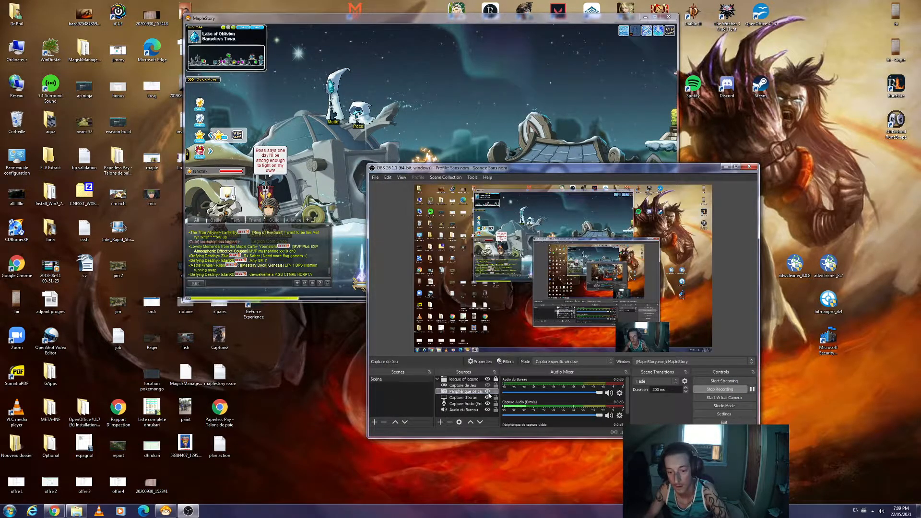